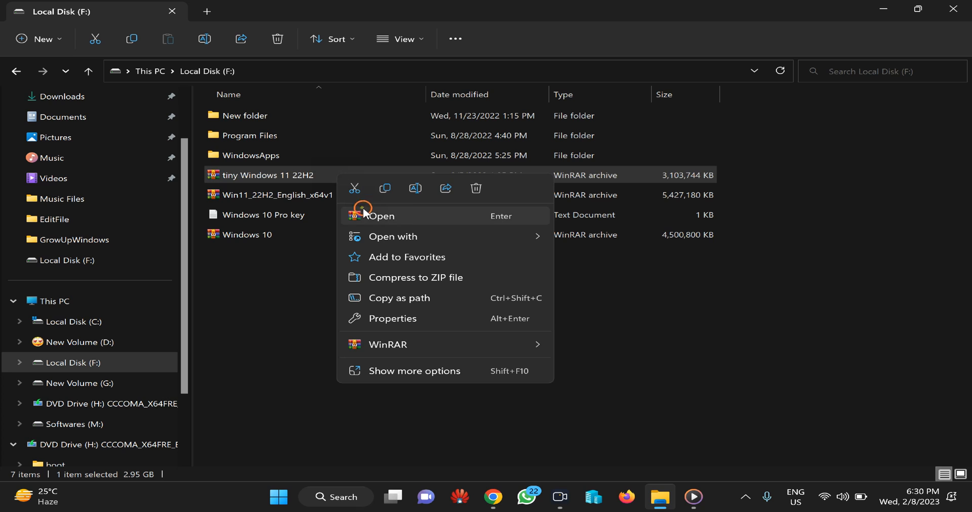
pyautogui.moveTo(395, 218)
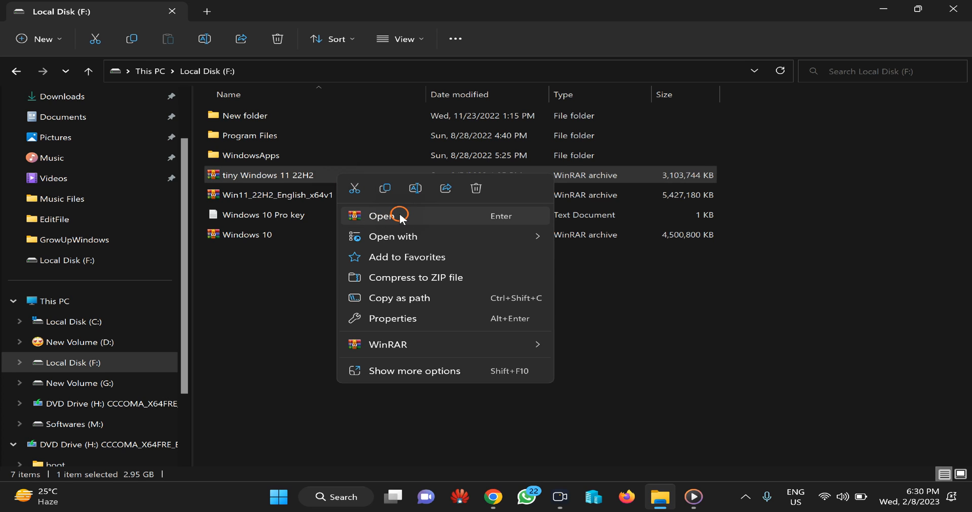
pyautogui.moveTo(392, 319)
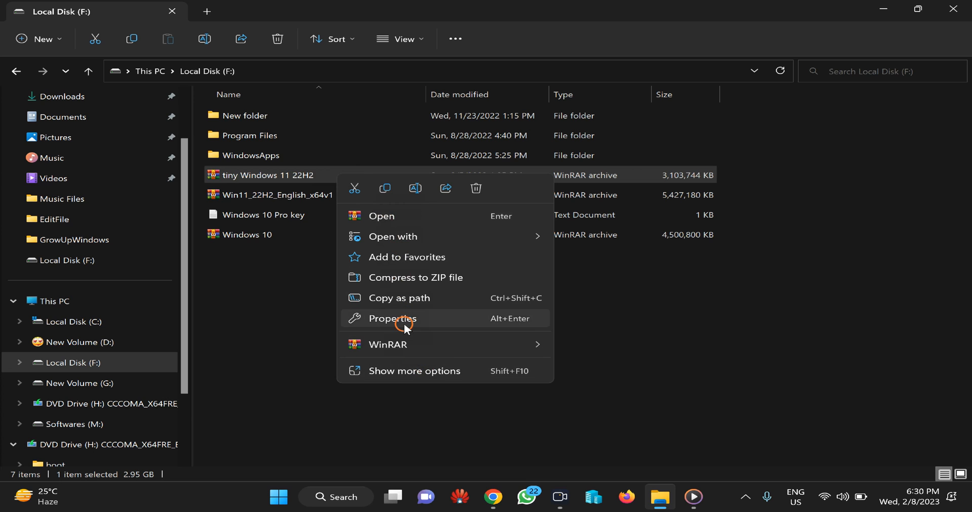
# - View the tiny Windows 11 22H2 image's properties, then open its 'Choose another app' picker
pyautogui.click(392, 319)
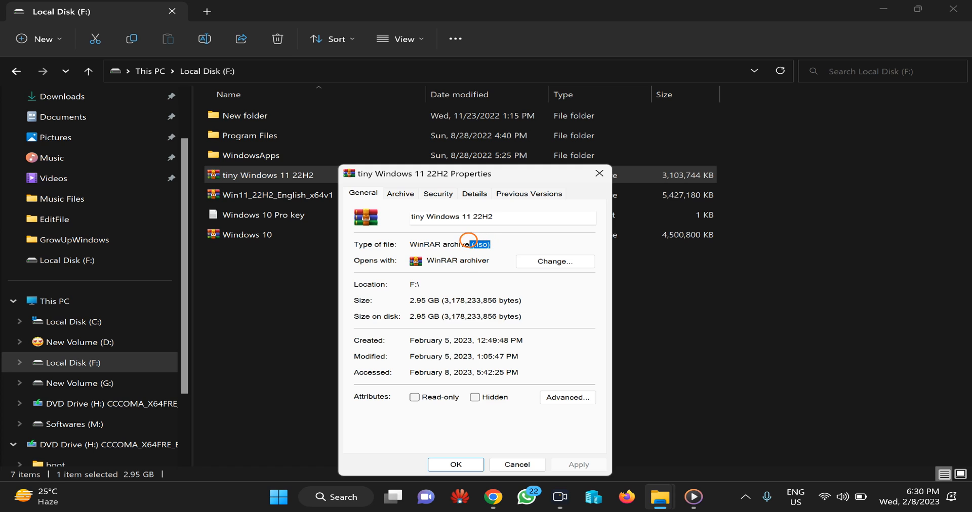
pyautogui.click(517, 465)
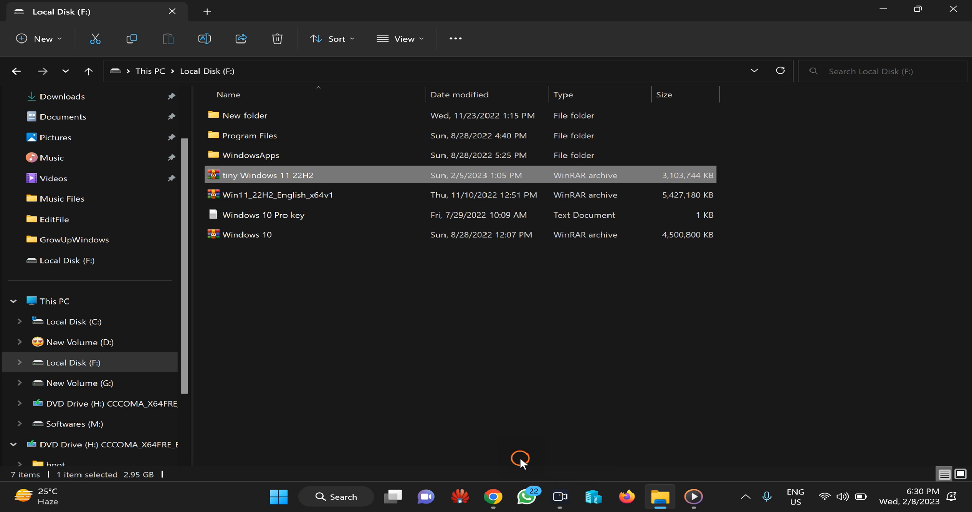
pyautogui.rightClick(268, 175)
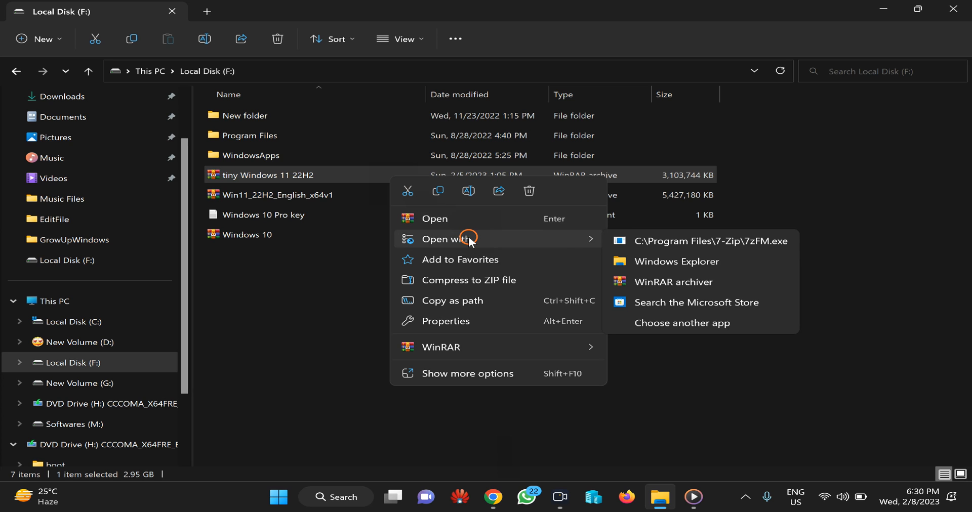
pyautogui.click(350, 300)
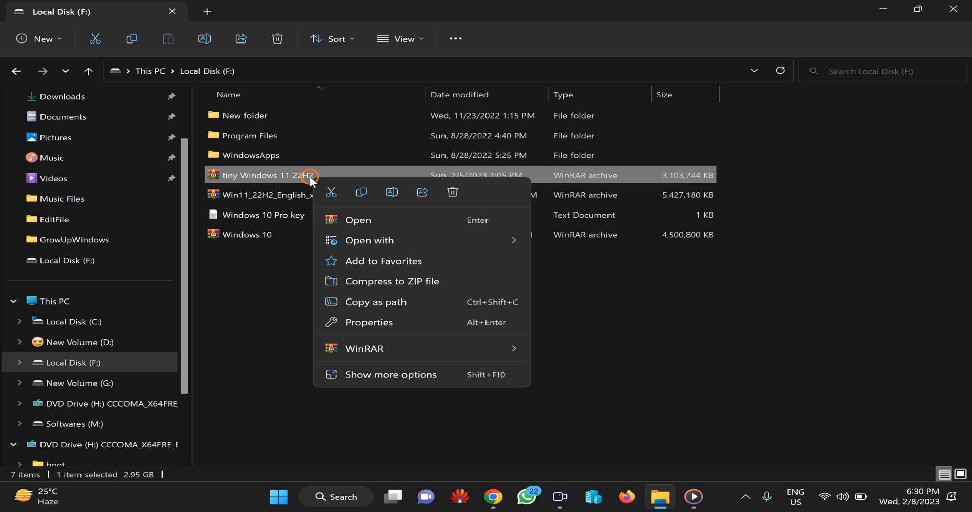
pyautogui.click(370, 241)
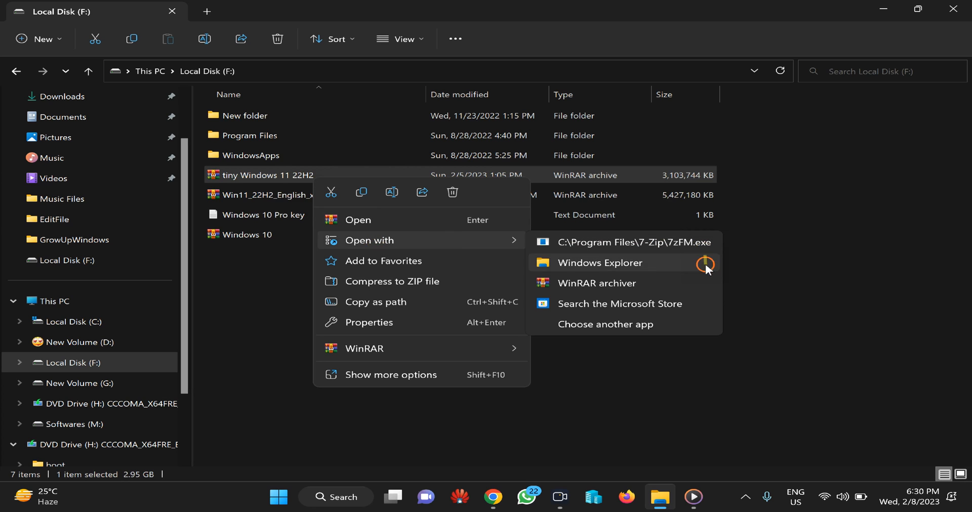
pyautogui.moveTo(618, 325)
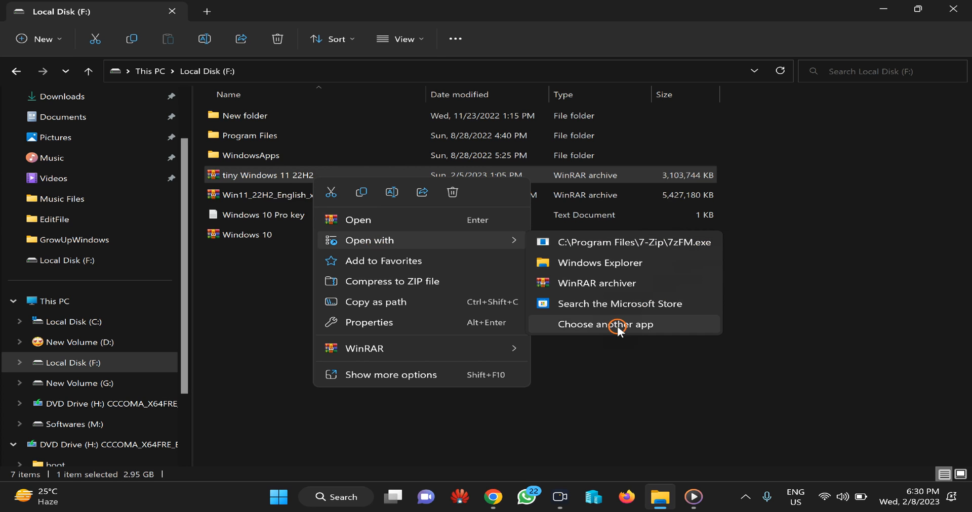
pyautogui.click(605, 324)
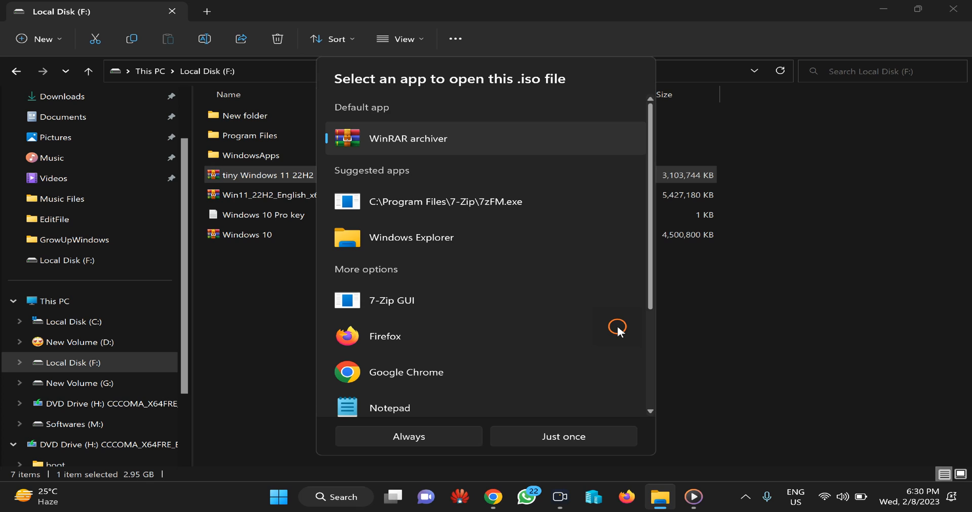
pyautogui.moveTo(437, 242)
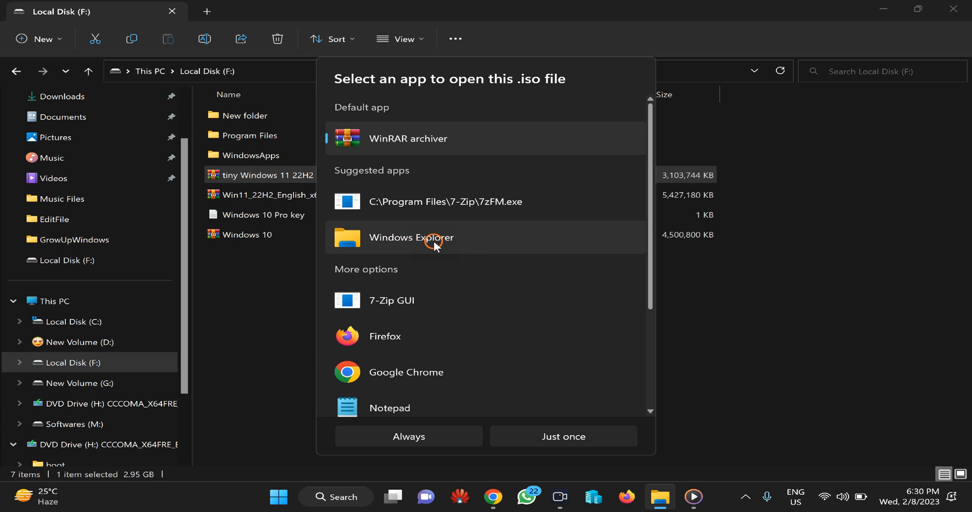
# - Select Windows Explorer in the app picker and set it to Always open .iso files
pyautogui.click(411, 238)
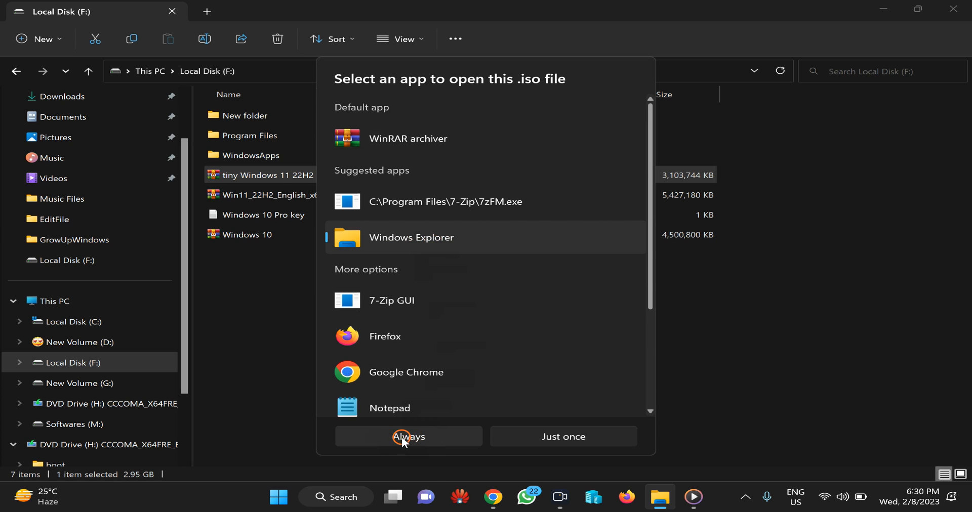
pyautogui.click(408, 437)
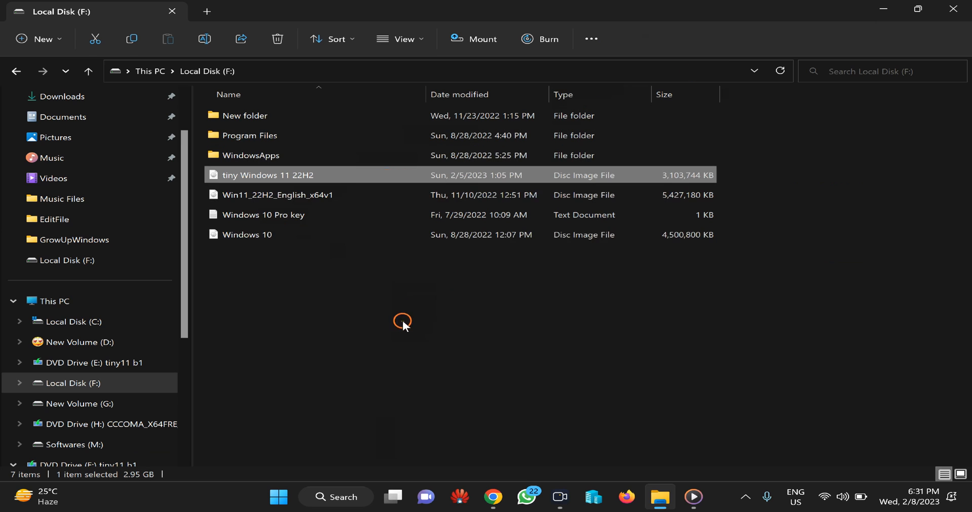
# - Deselect the file and confirm tiny Windows 11 22H2's context menu now offers Mount
pyautogui.click(278, 195)
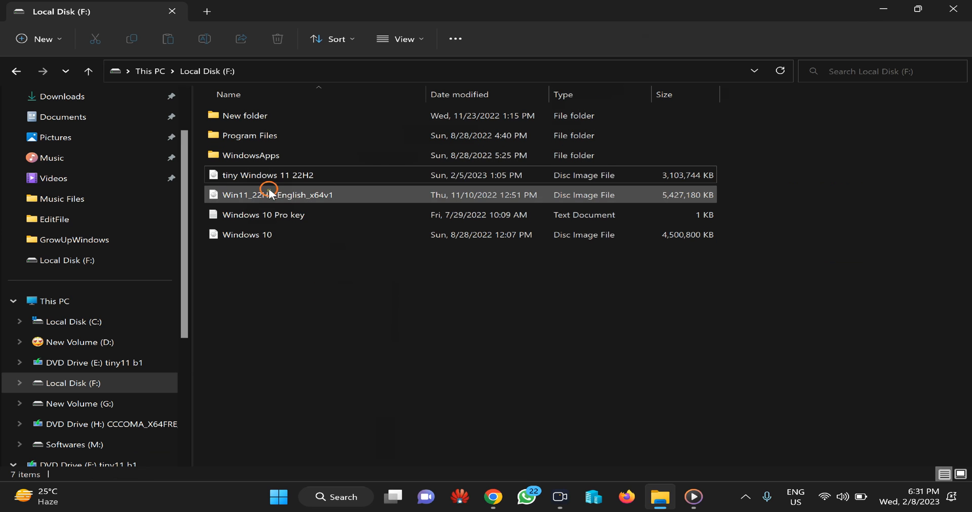
pyautogui.rightClick(270, 176)
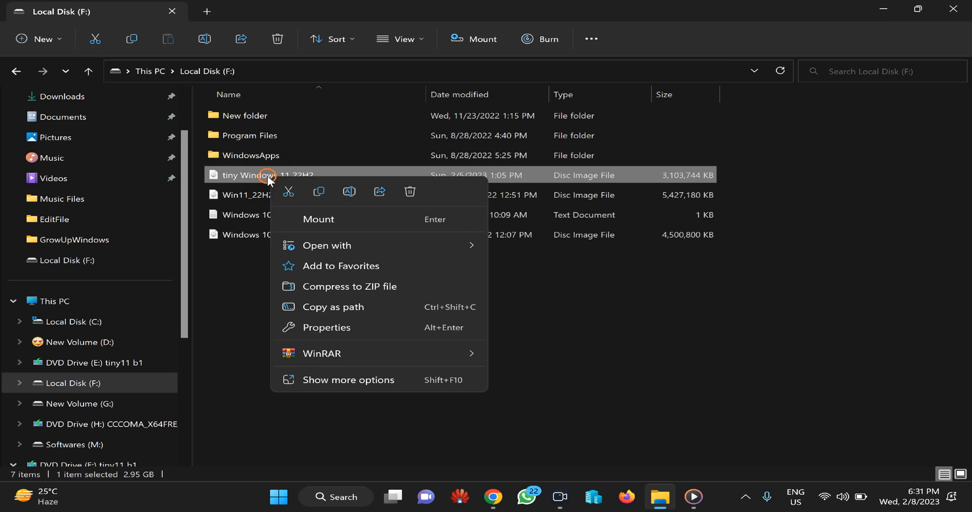
pyautogui.moveTo(381, 219)
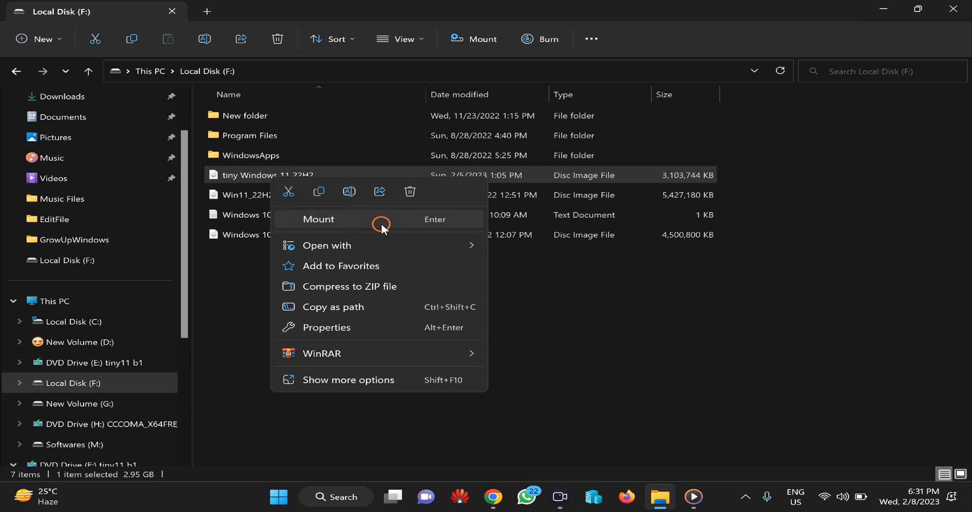